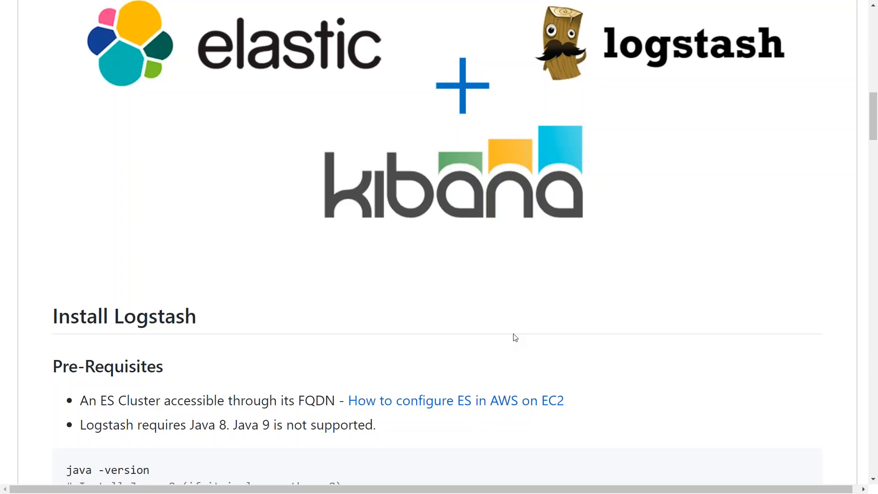
Step: Scroll the Logstash guide down to the Install Logstash Pre-Requisites Java commands
scroll("down", 3)
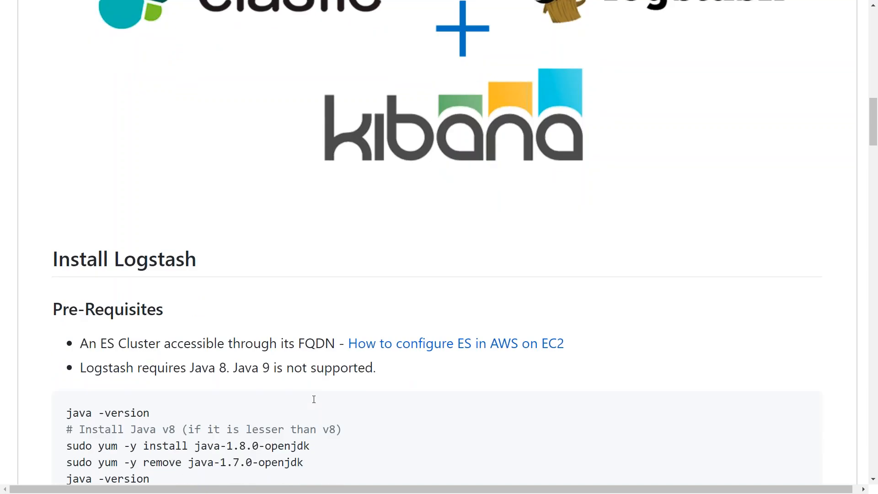
mouse_move(438, 343)
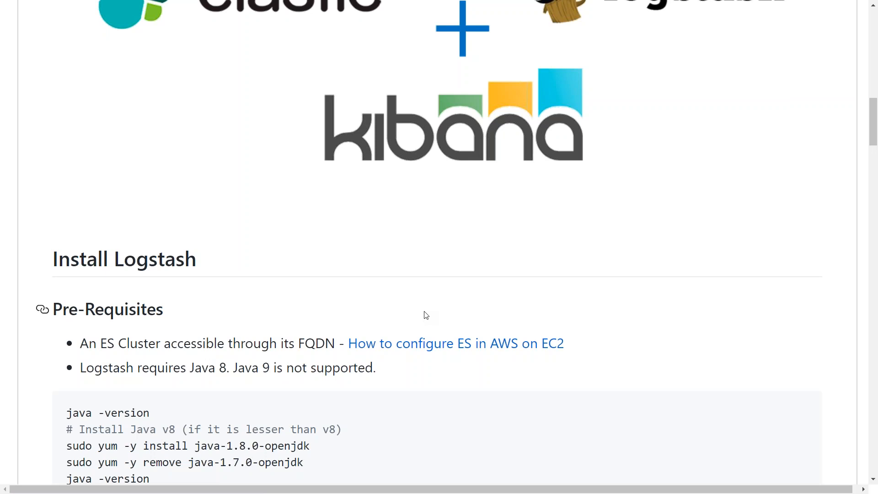
mouse_move(489, 312)
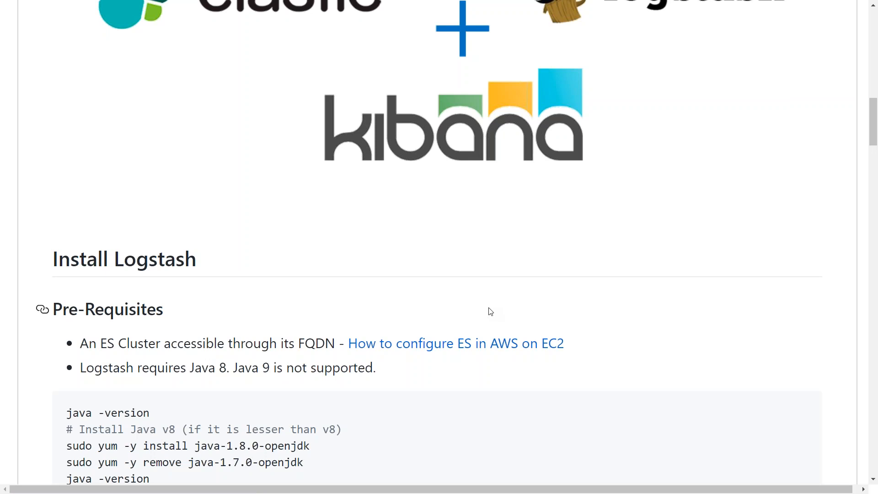
scroll("down", 3)
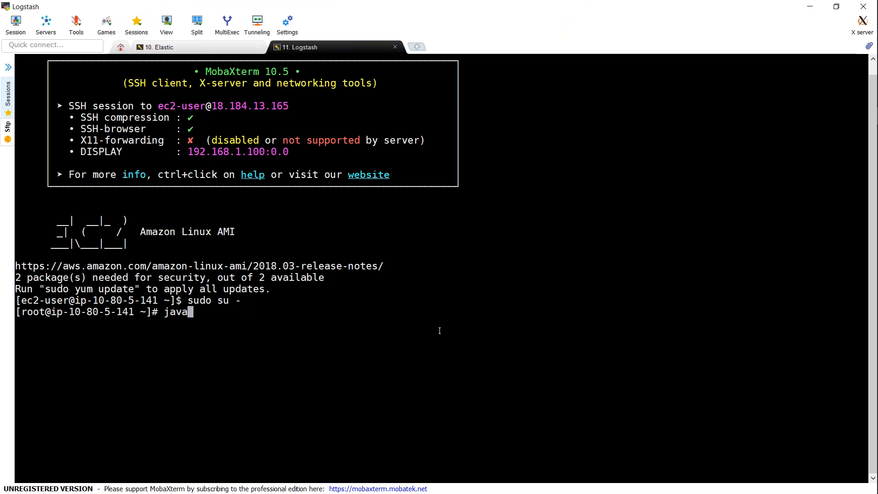
Step: Replace Java 1.7.0 with java-1.8.0-openjdk and verify JAVA_HOME is /usr/lib/jvm/jre
type("-version")
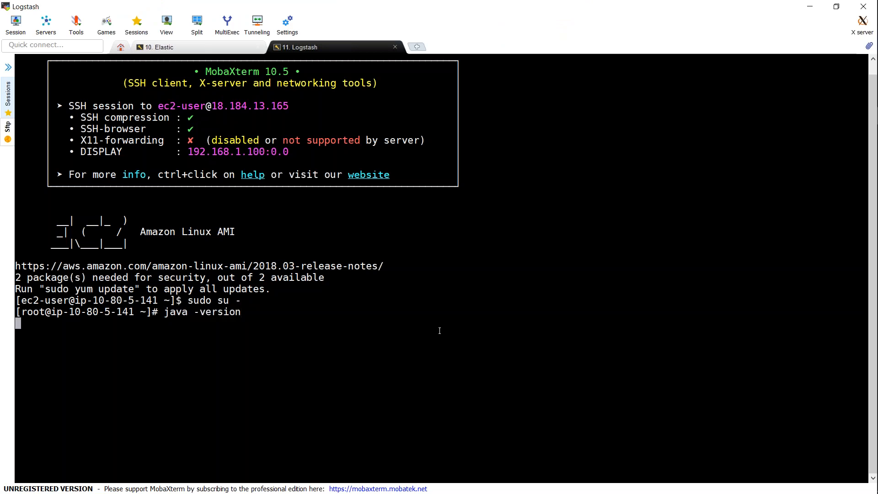
key("Return")
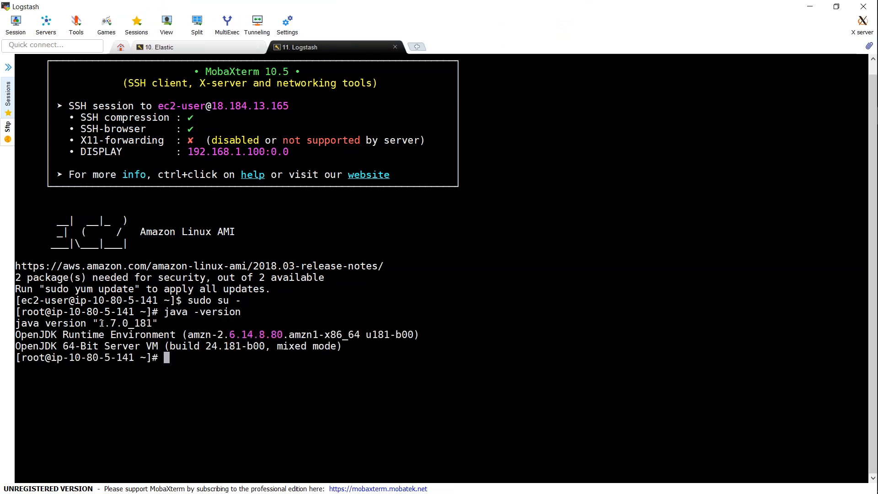
double_click(115, 323)
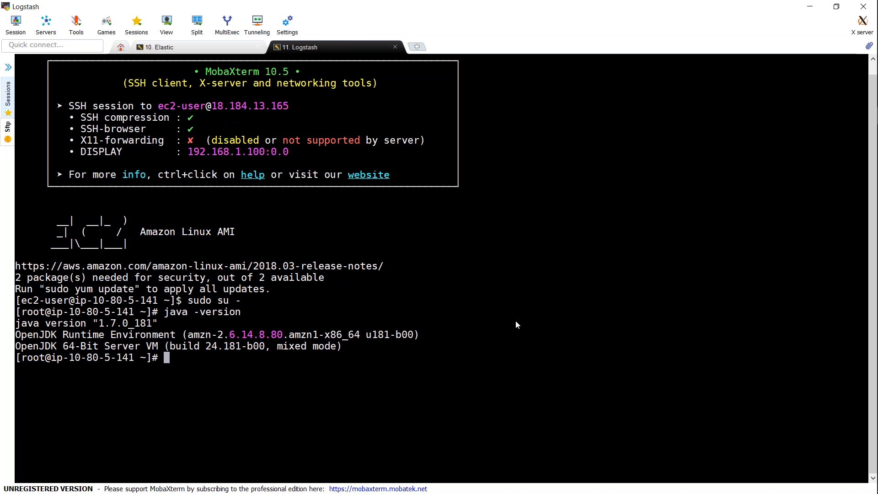
mouse_move(259, 366)
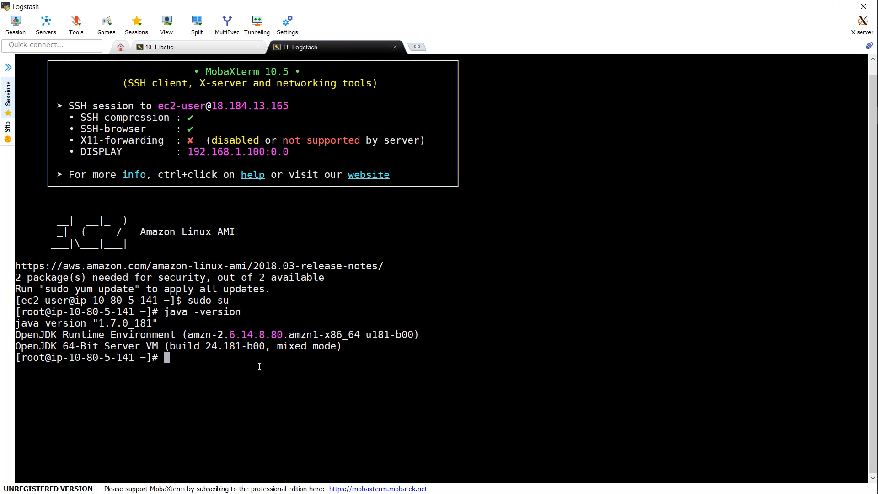
type("sudo yum -y install java-1.8.0-openjdk")
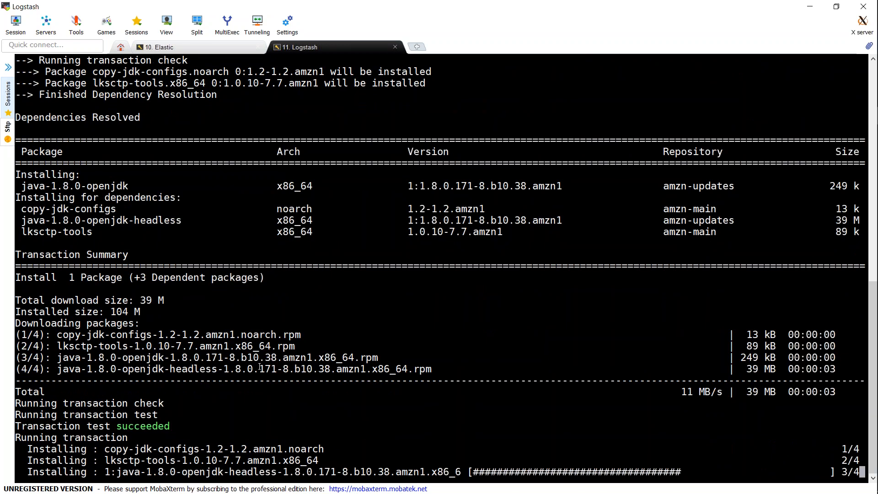
scroll("down", 3)
type("echo $JAVA_HOME")
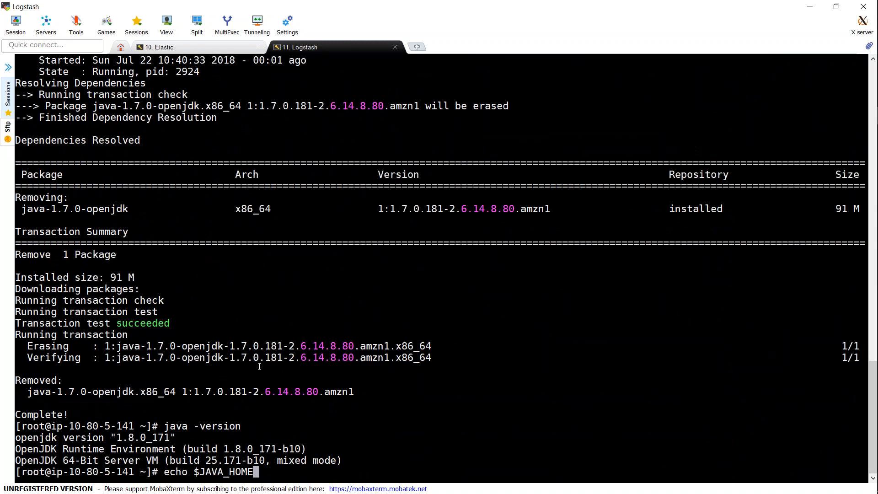
mouse_move(396, 453)
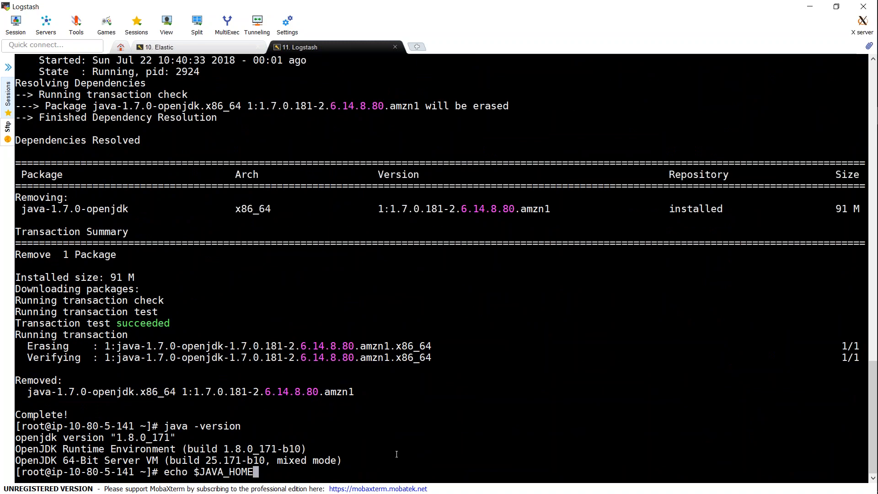
key("Return")
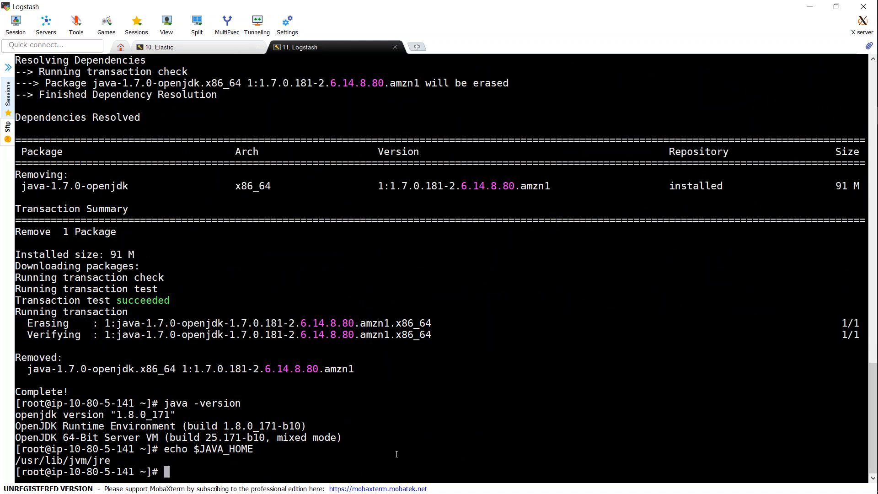
mouse_move(518, 321)
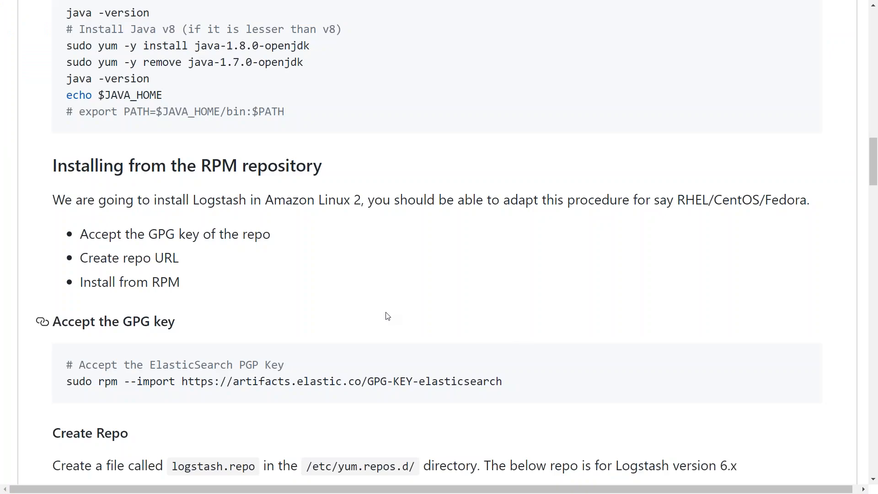
Step: Copy the sudo rpm --import key line and reach the Create Repo and RPM blocks
scroll("down", 3)
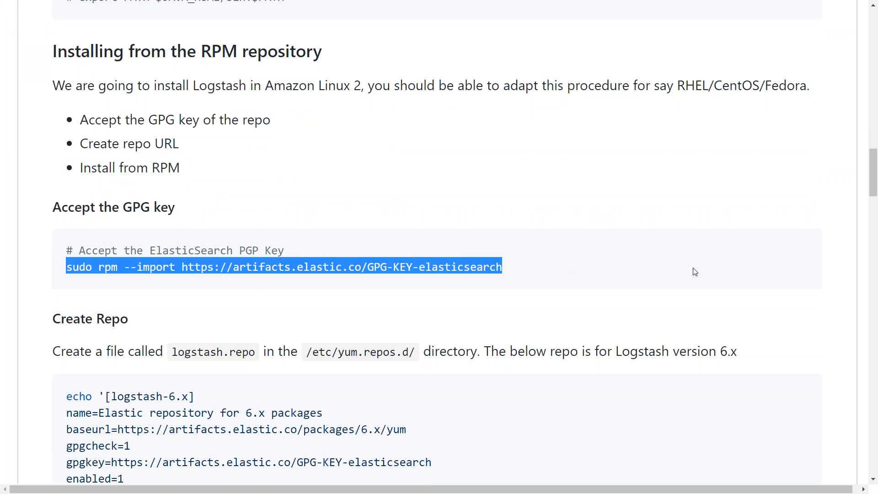
mouse_move(724, 274)
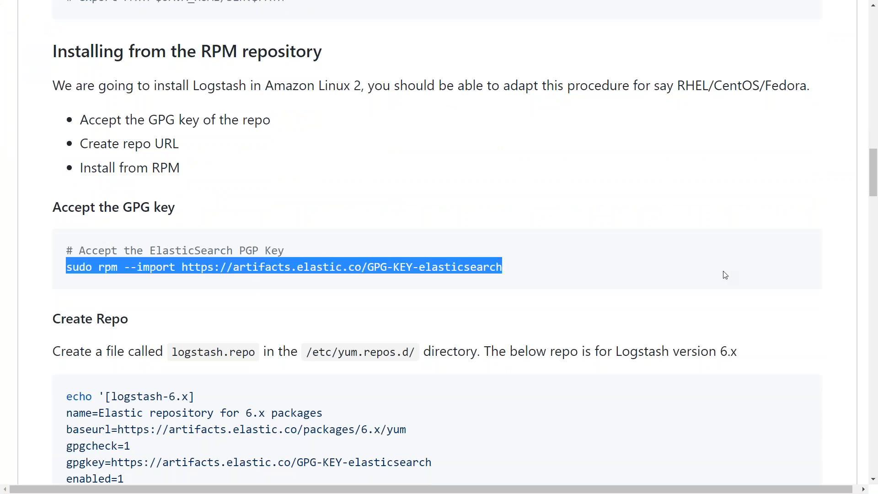
scroll("down", 3)
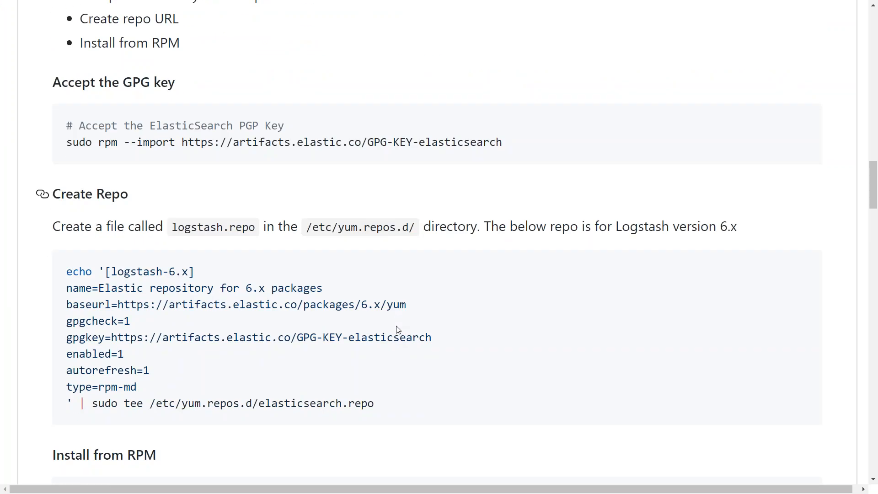
scroll("down", 3)
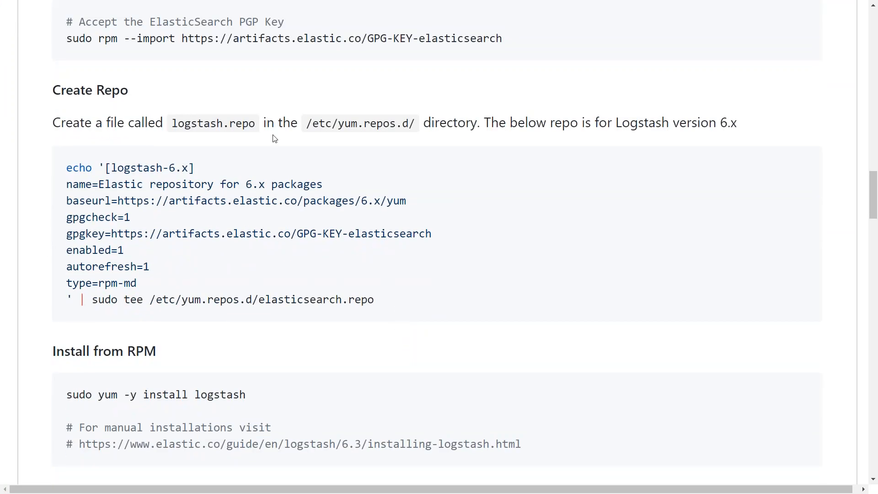
mouse_move(284, 113)
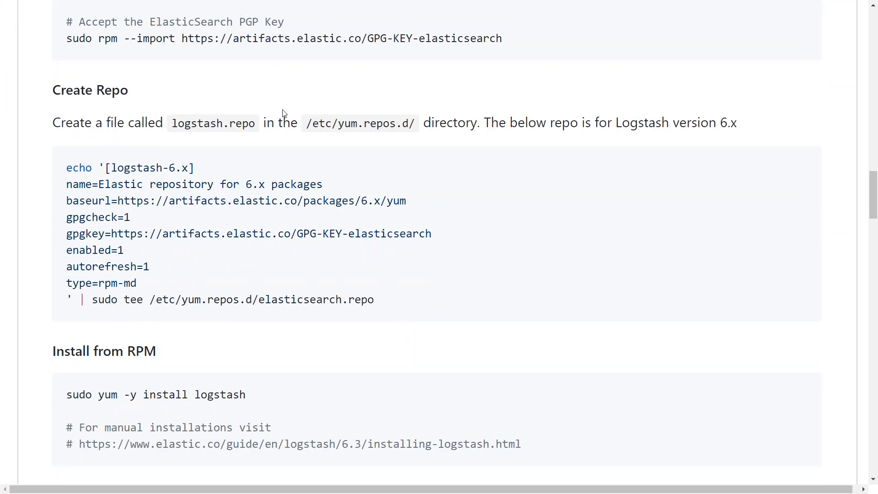
mouse_move(103, 394)
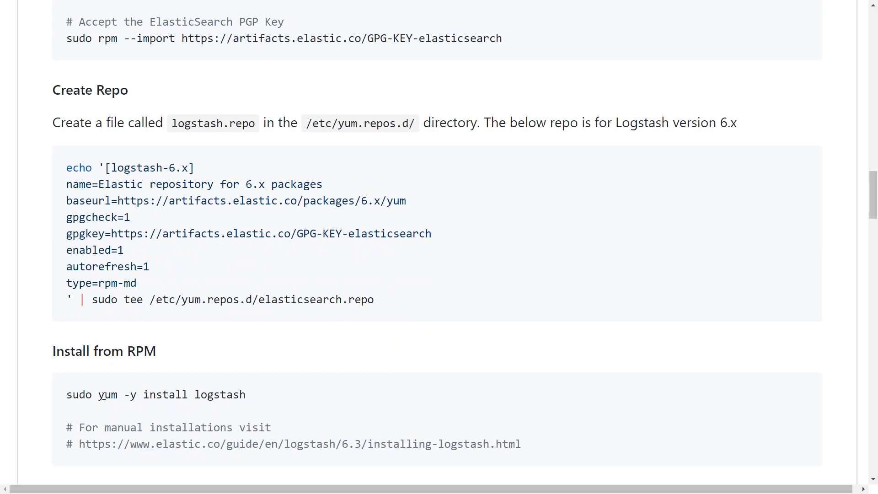
mouse_move(516, 334)
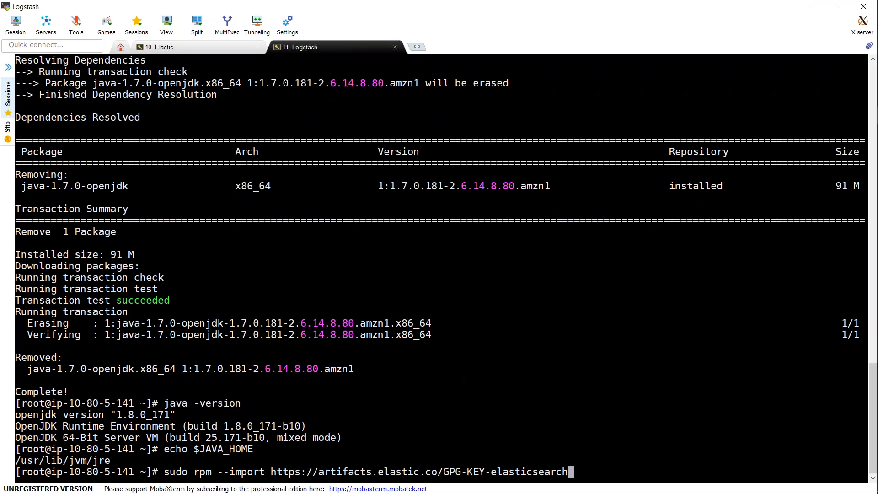
Step: Import the Elasticsearch GPG key, then yum -y install Logstash 6.3.1
key("Return")
type("yum")
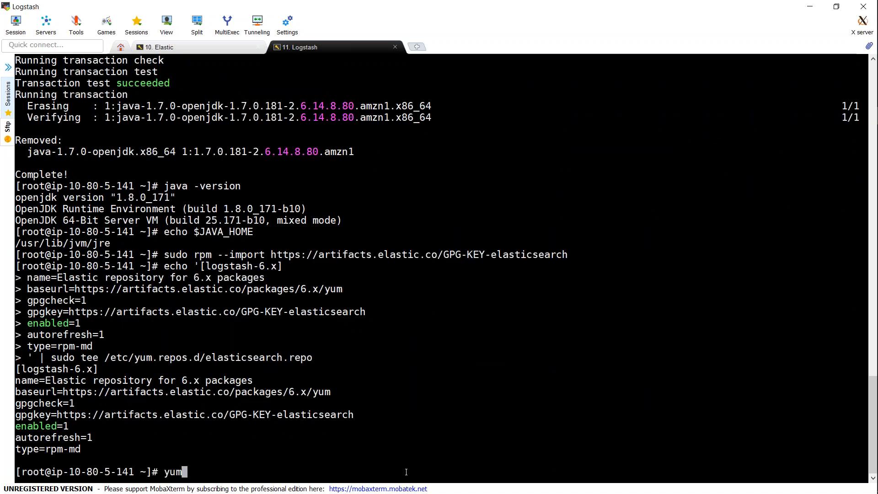
type("-y install log")
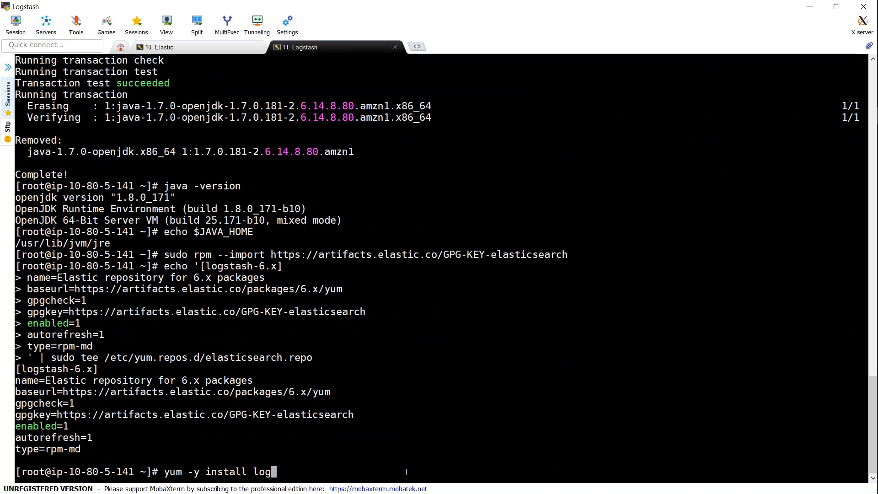
key("Return")
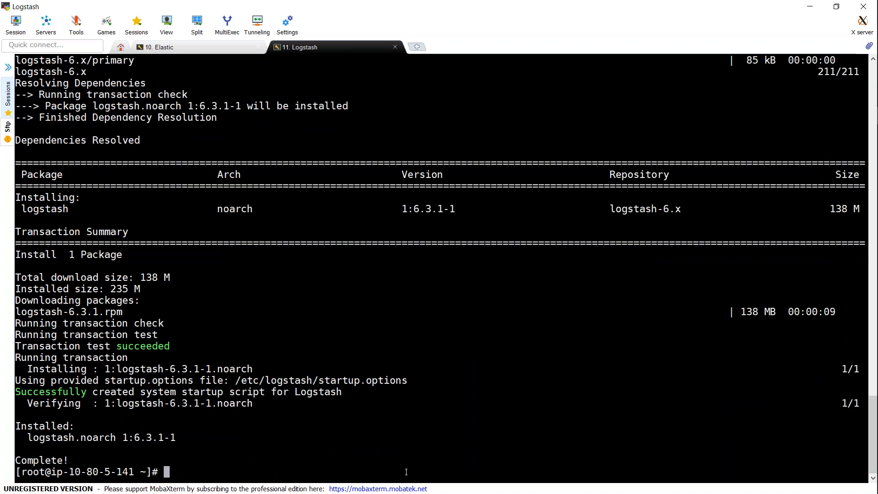
mouse_move(517, 327)
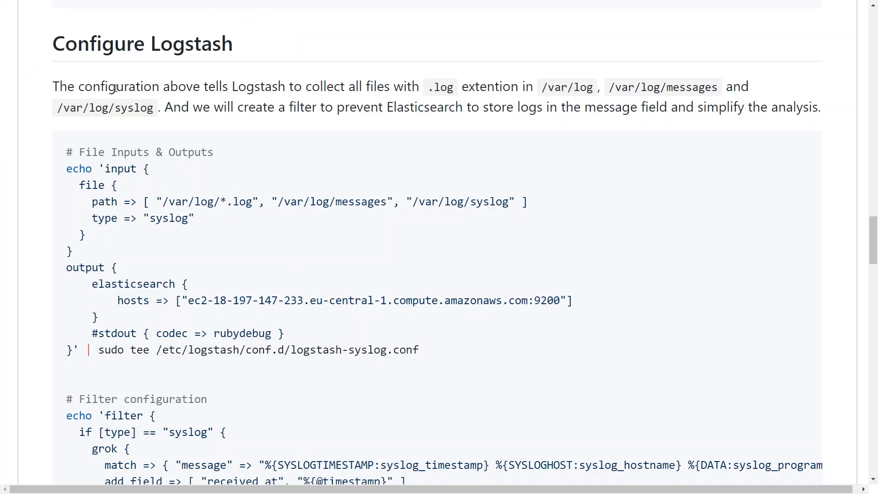
mouse_move(130, 183)
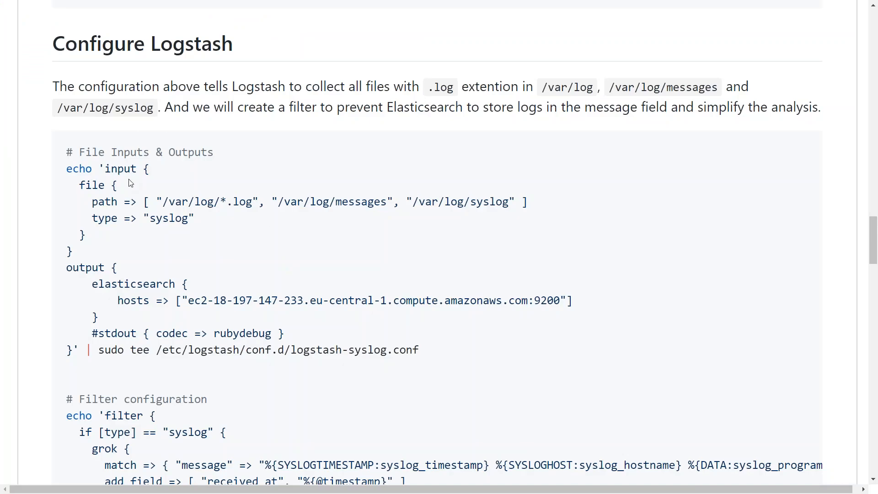
mouse_move(87, 178)
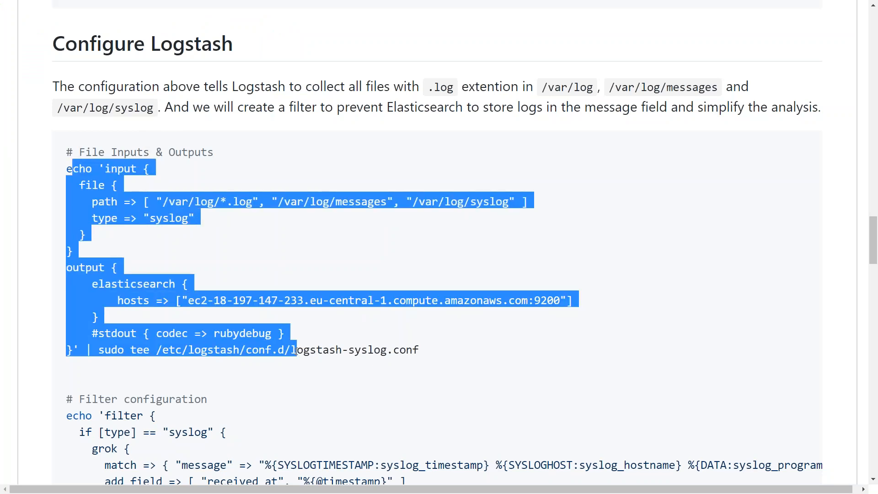
Step: Highlight the config's filter keyword, grok match setting and /var/log/messages path
left_click(127, 169)
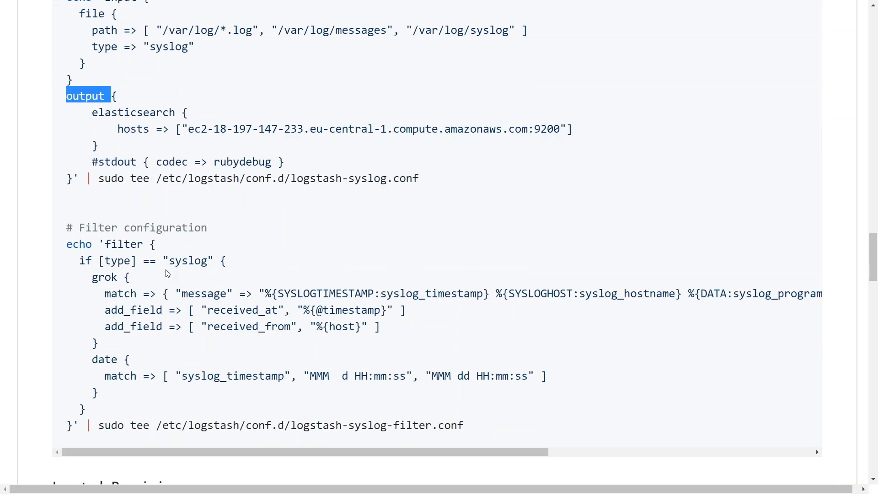
double_click(124, 243)
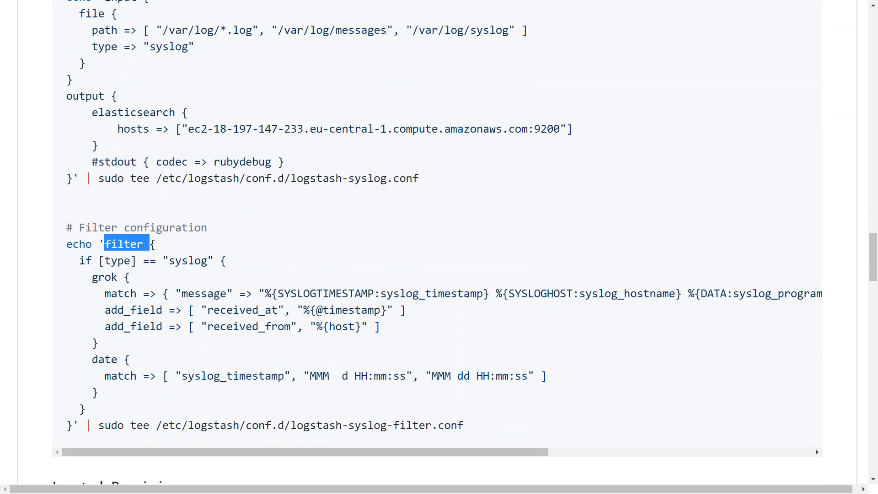
double_click(121, 292)
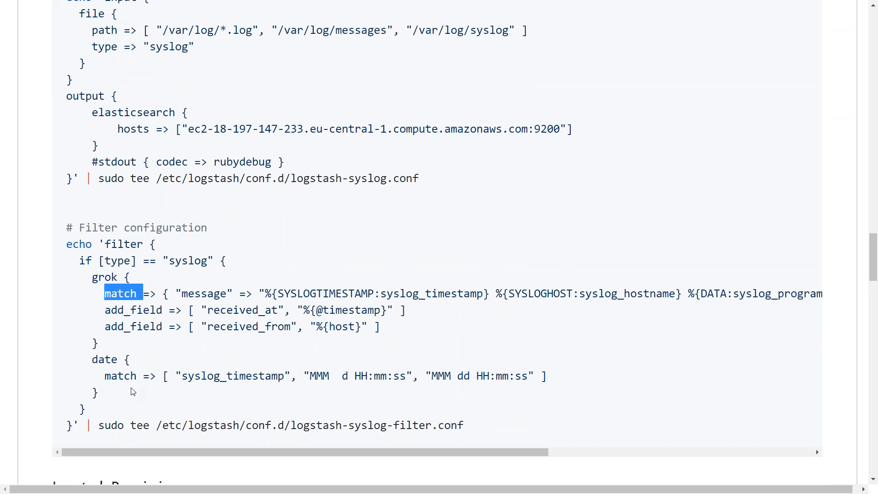
mouse_move(409, 418)
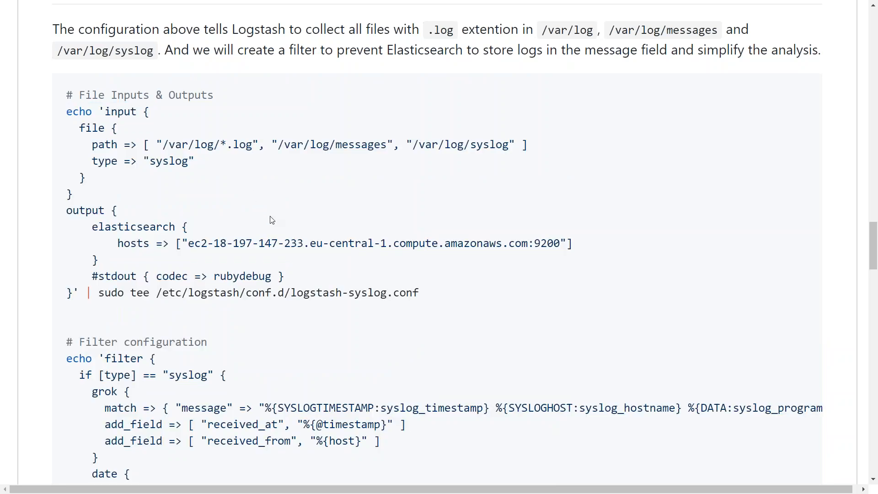
double_click(566, 30)
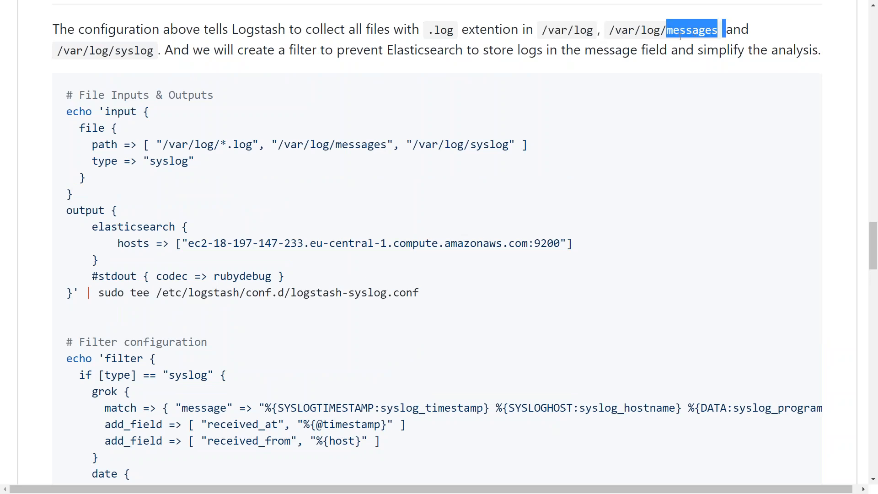
double_click(134, 50)
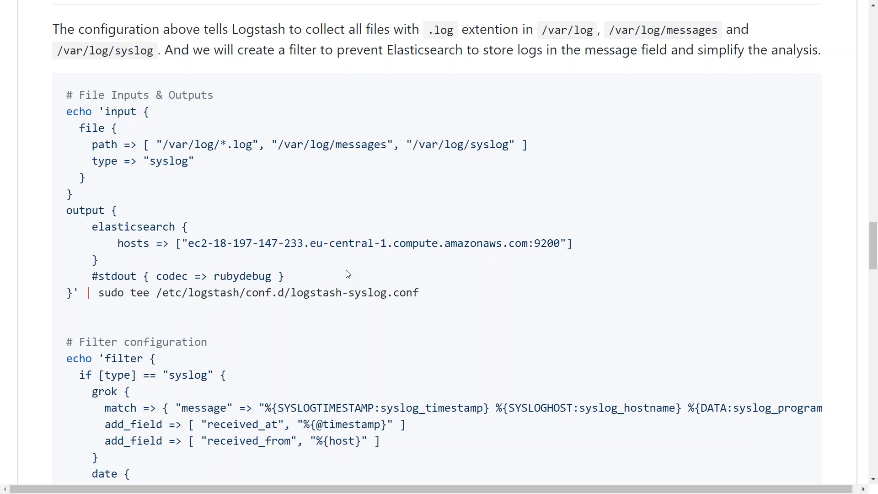
mouse_move(467, 327)
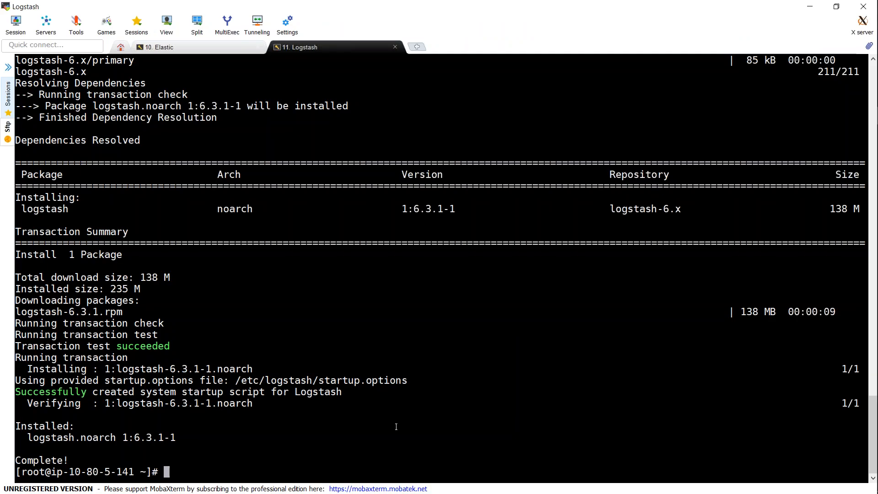
Step: Run the pasted tee commands creating logstash-syslog.conf and logstash-syslog-filter.conf
key("Return")
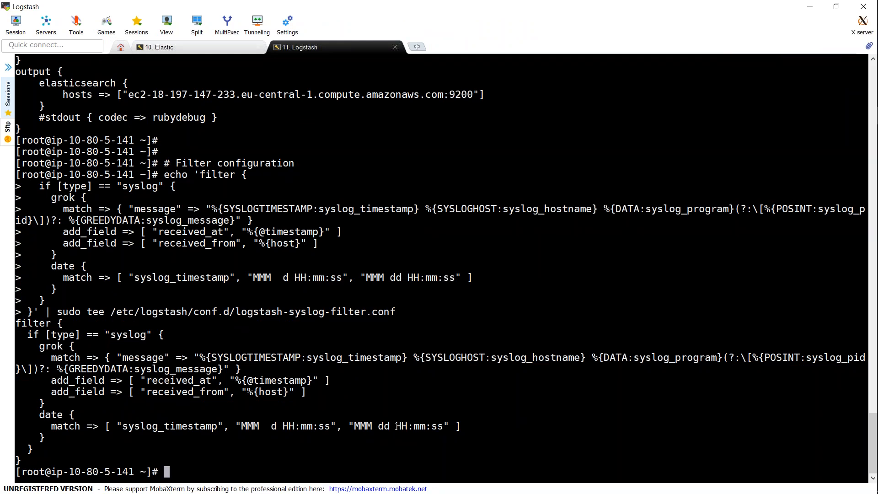
mouse_move(519, 341)
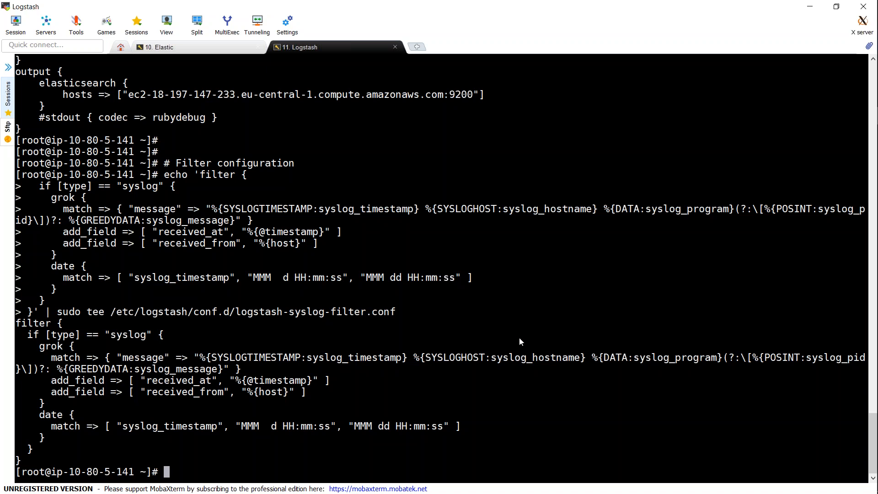
mouse_move(519, 324)
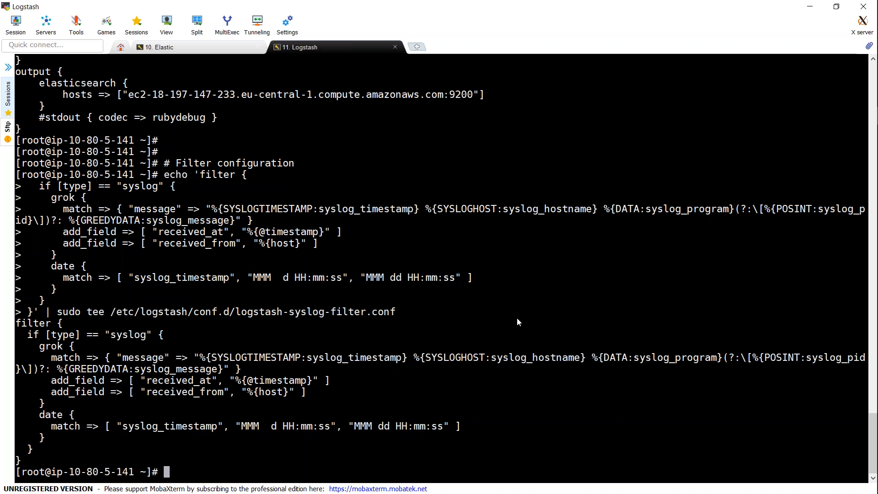
mouse_move(437, 459)
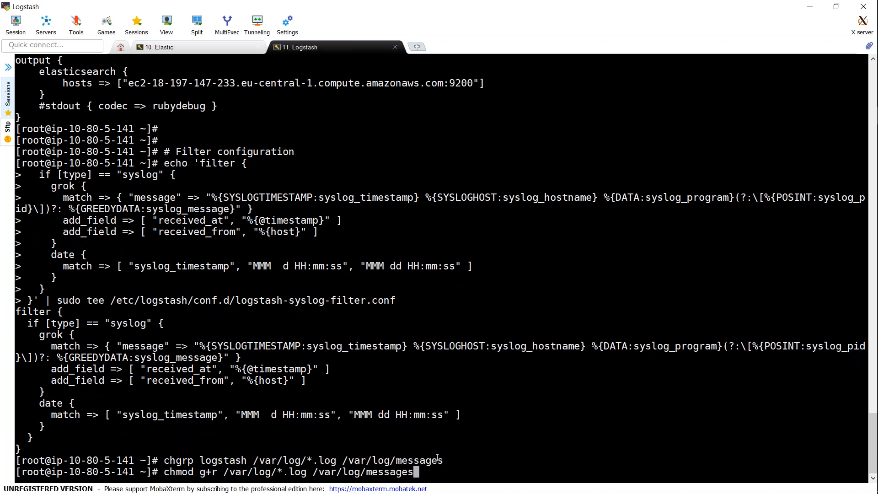
Step: Run chgrp logstash and chmod g+r on /var/log/*.log and /var/log/messages
key("Return")
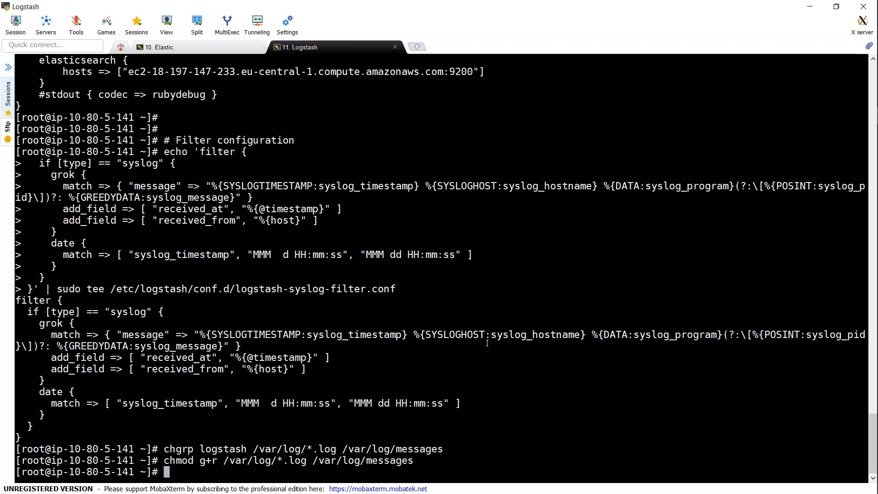
mouse_move(519, 324)
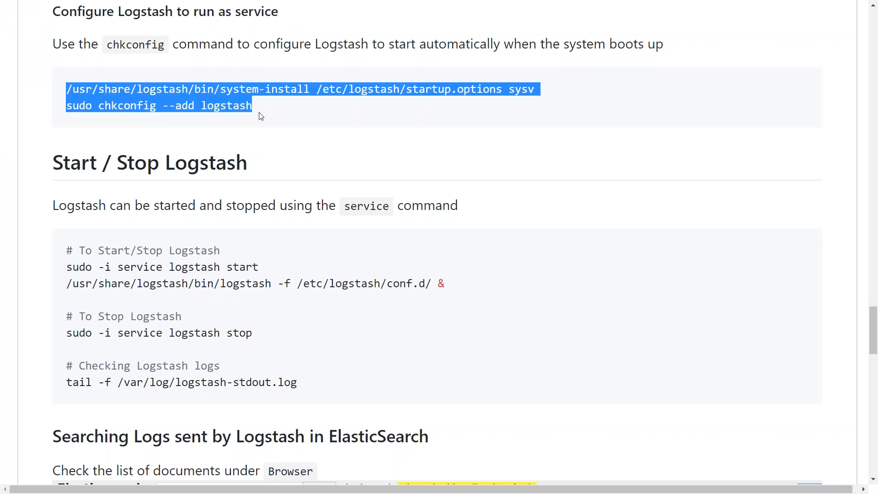
mouse_move(519, 322)
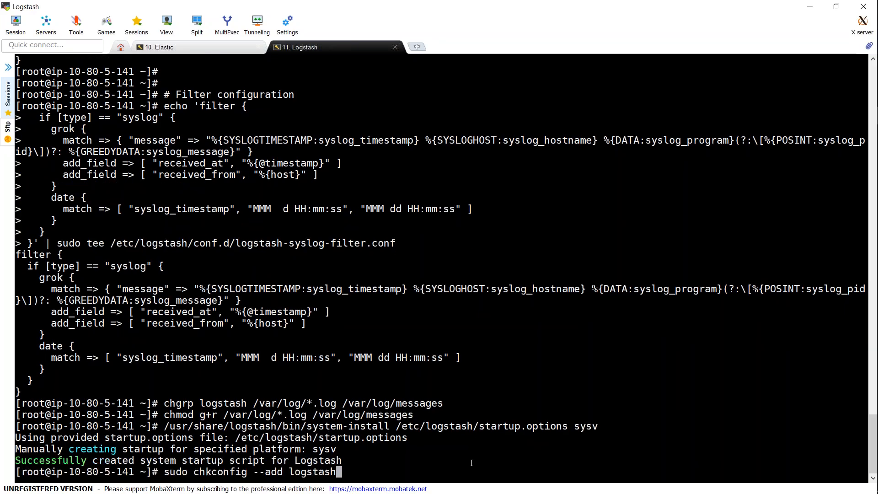
Step: Add Logstash to boot with chkconfig, start the service and check its status
key("Return")
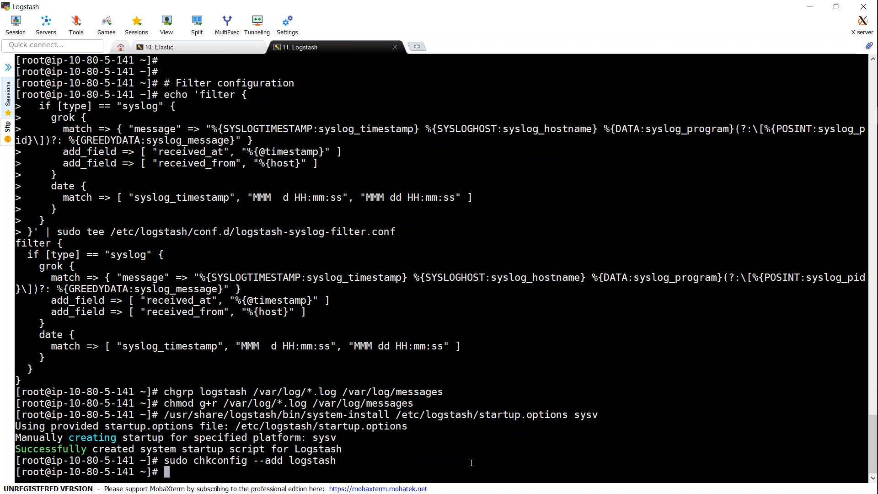
type("service")
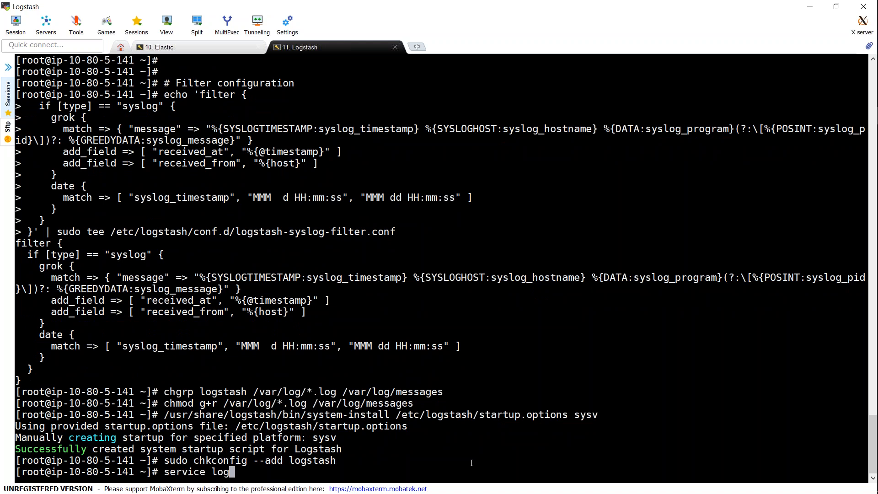
type("logstash star")
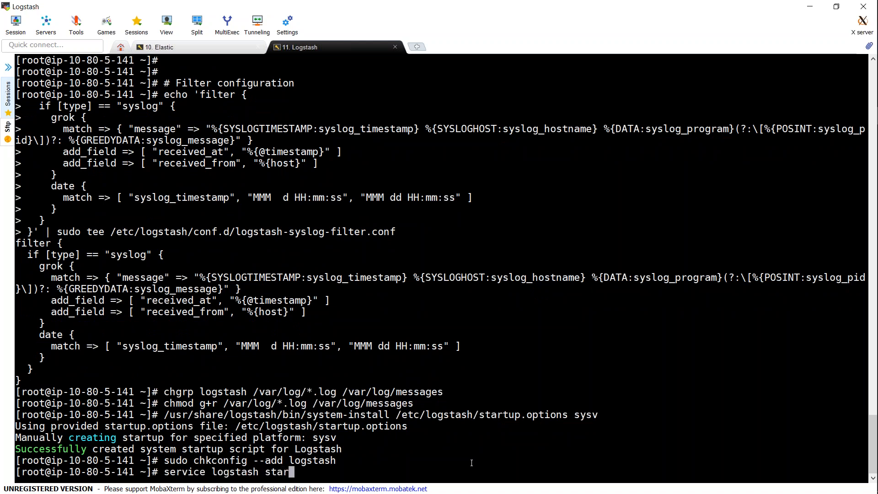
key("Return")
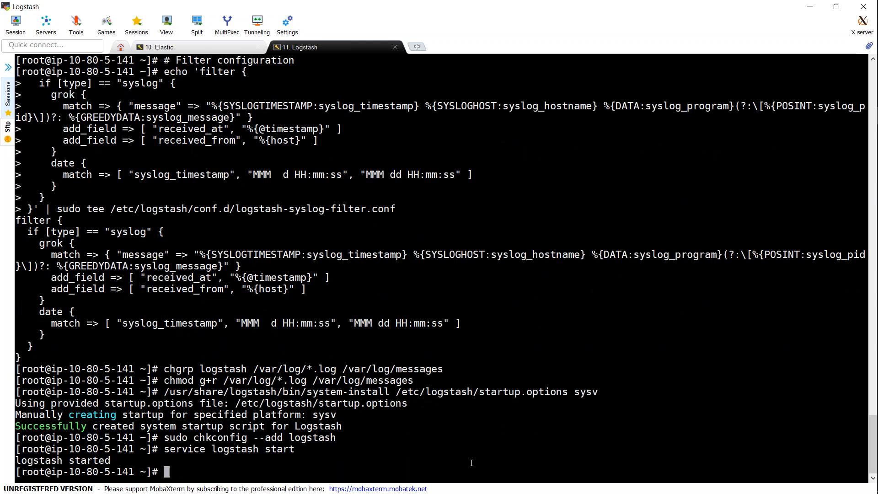
type("service logstash sta")
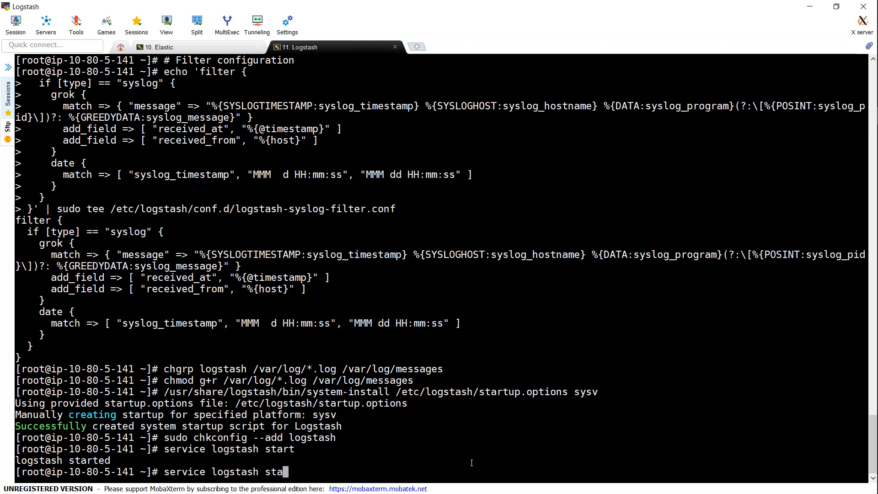
key("Return")
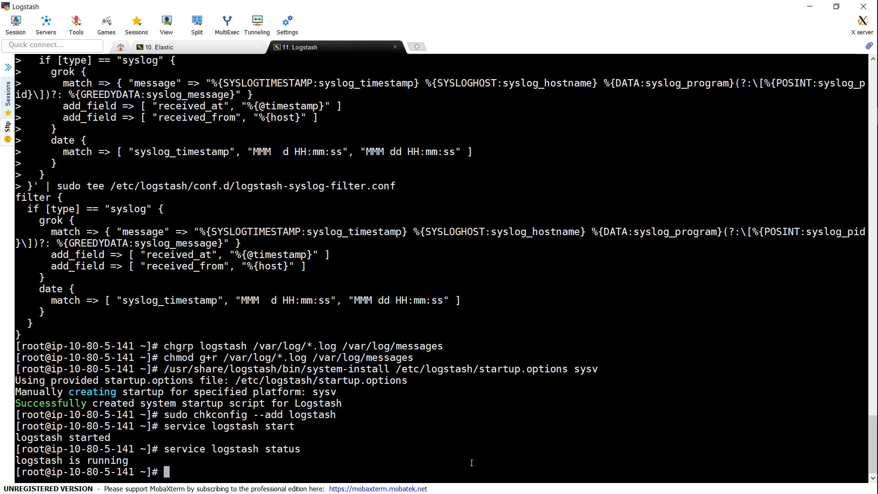
mouse_move(553, 381)
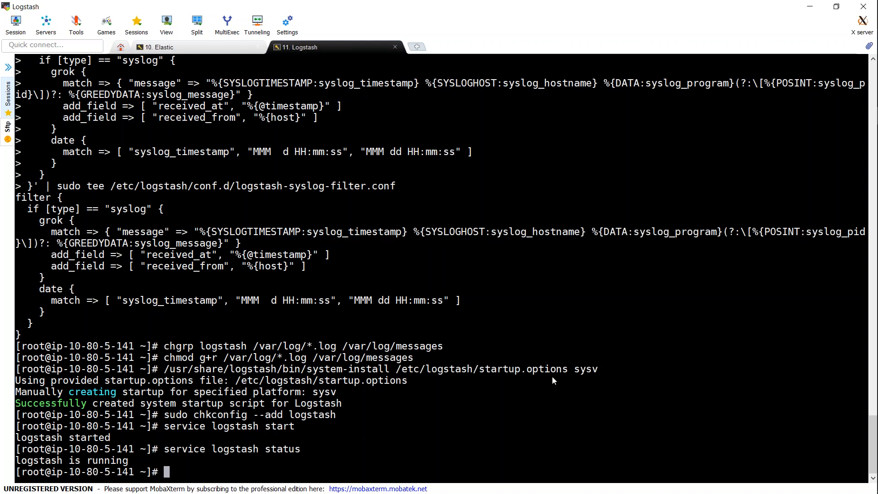
left_click(158, 47)
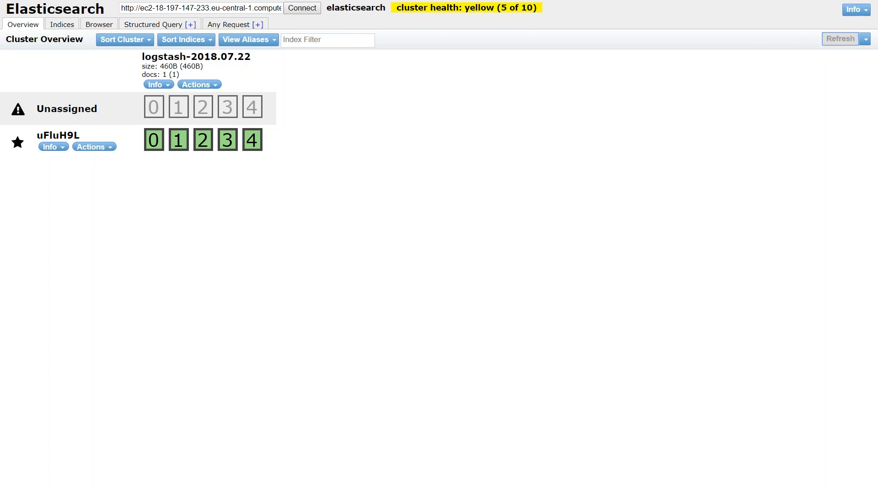
Step: Refresh Overview, check Indices, then inspect the logstash-2018.07.22 syslog document in Browser
left_click(840, 38)
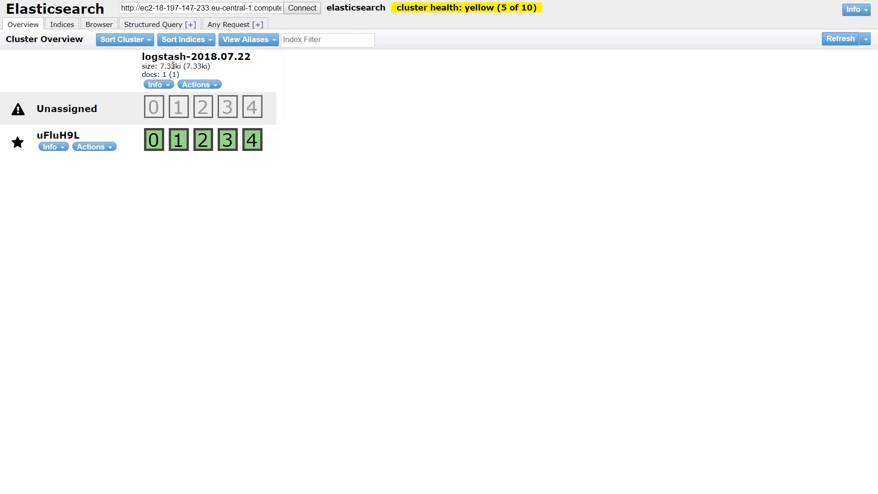
double_click(172, 66)
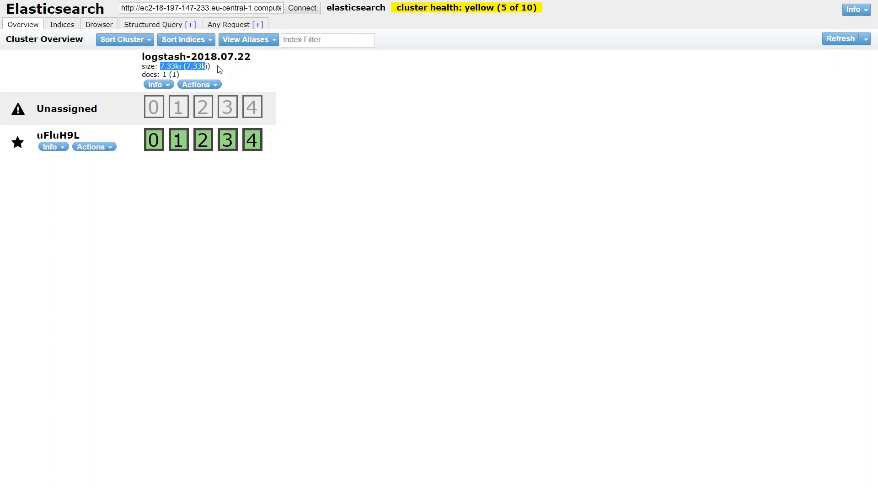
mouse_move(88, 30)
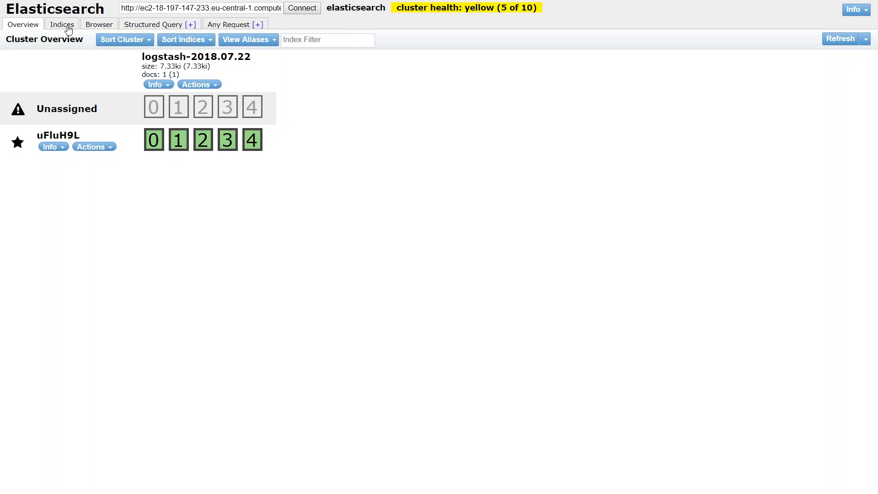
left_click(61, 24)
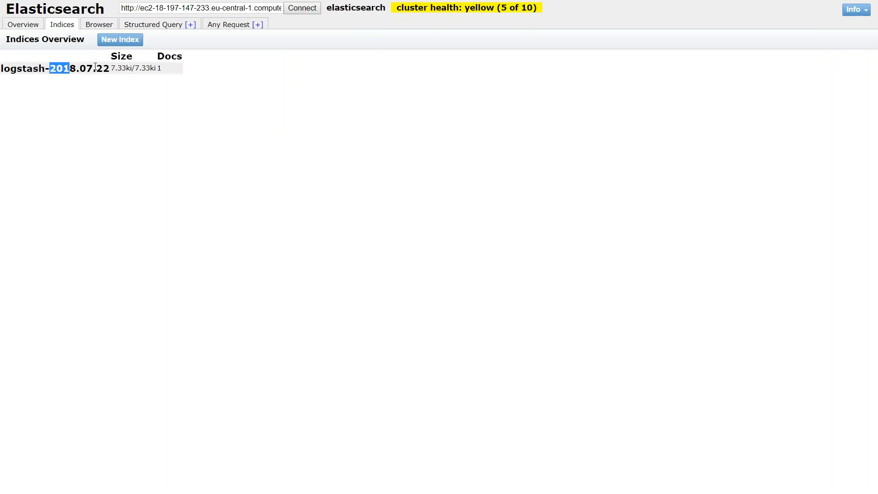
left_click(99, 24)
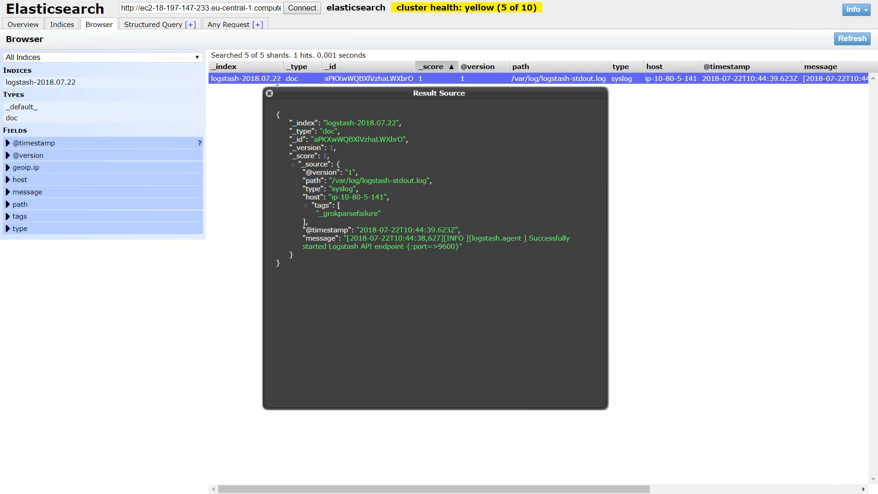
left_click(269, 93)
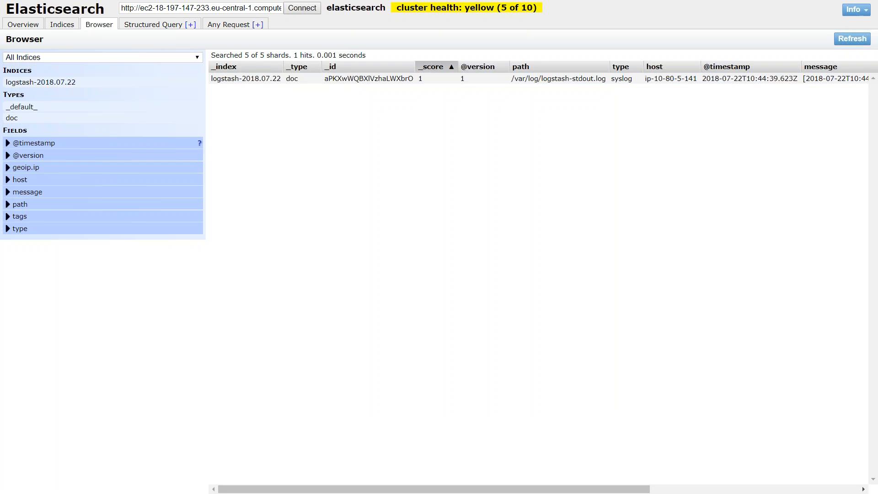
mouse_move(473, 327)
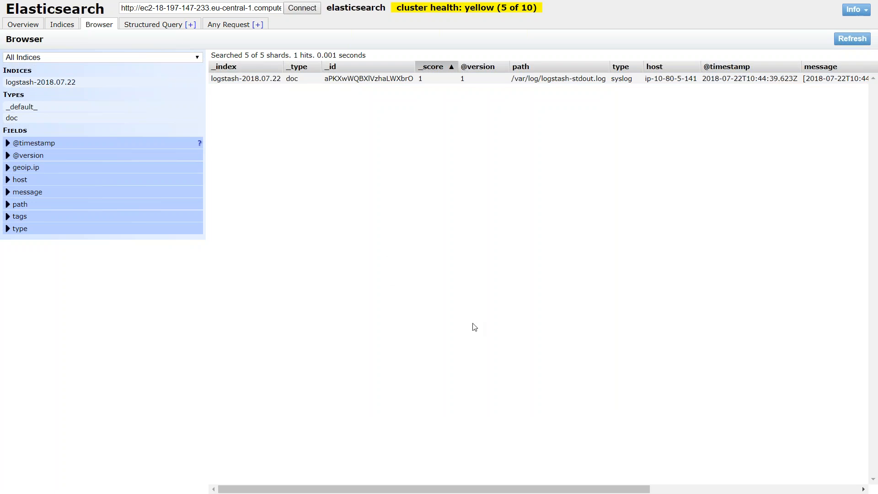
left_click(27, 191)
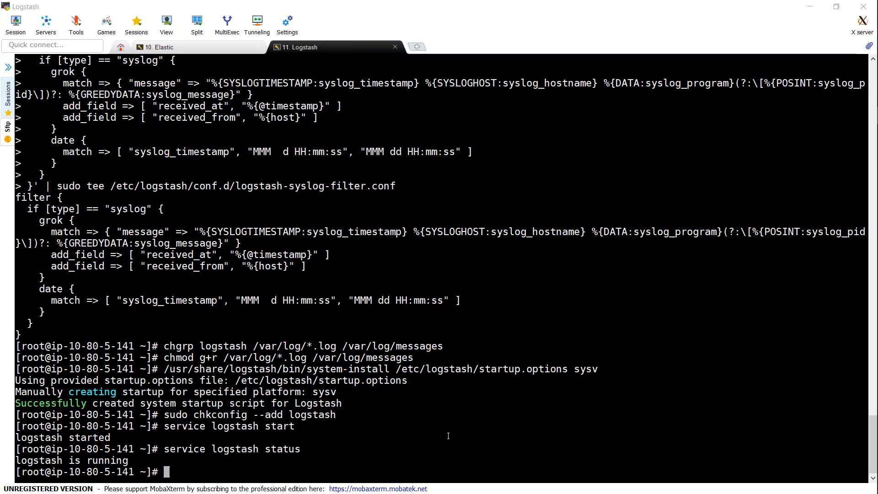
Step: Run echo "Welcome to Logstash Demo" >> /var/log/messages
type("echoe")
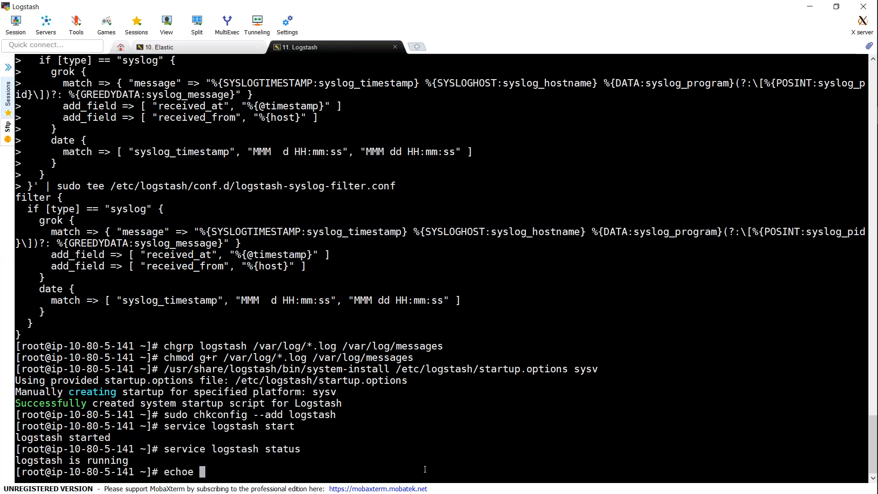
type("\"Welcome to Logstash Dem")
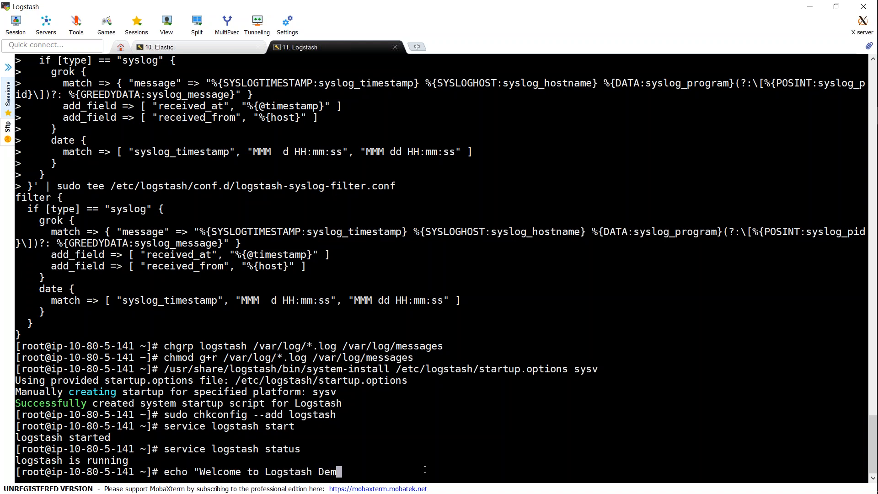
type("o\"")
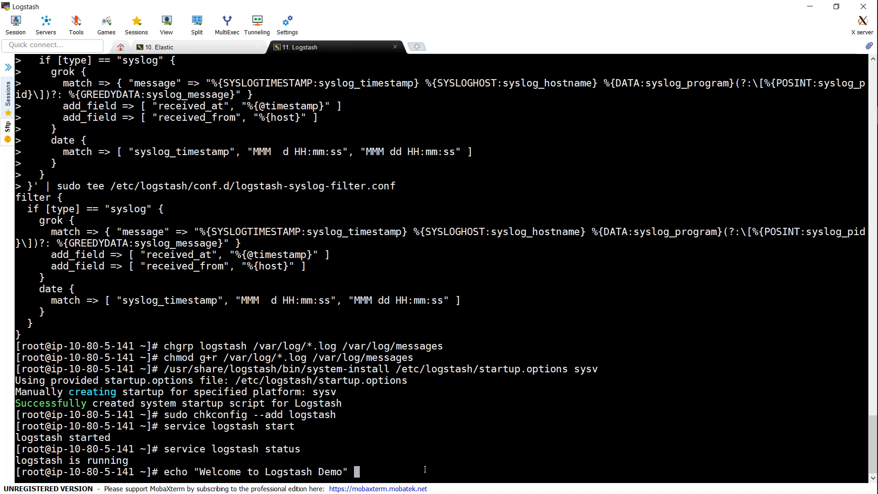
type(">> /var/w")
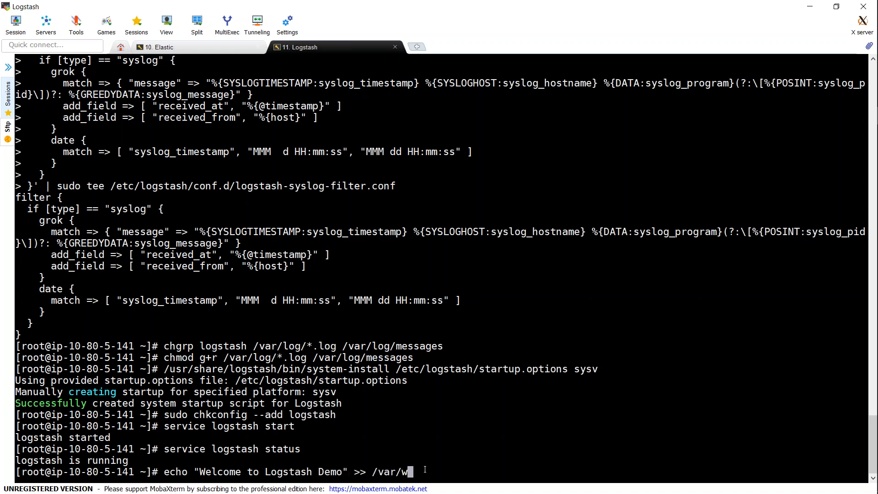
type("log/messages")
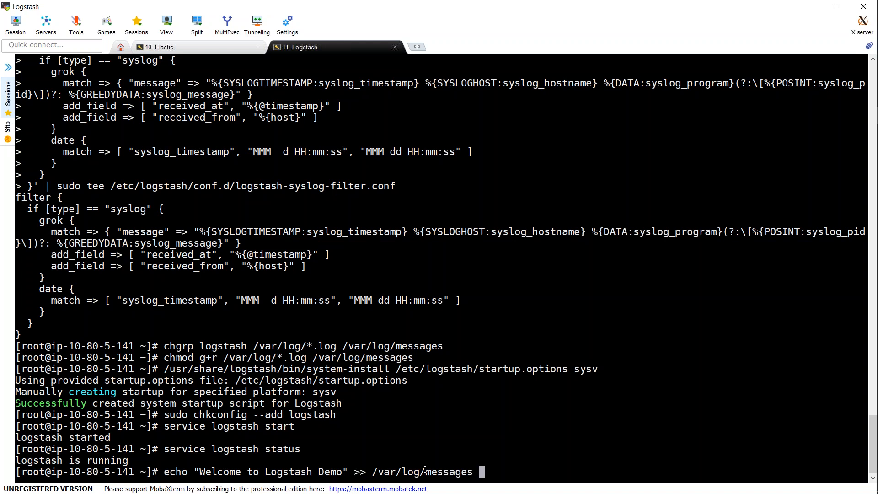
key("Return")
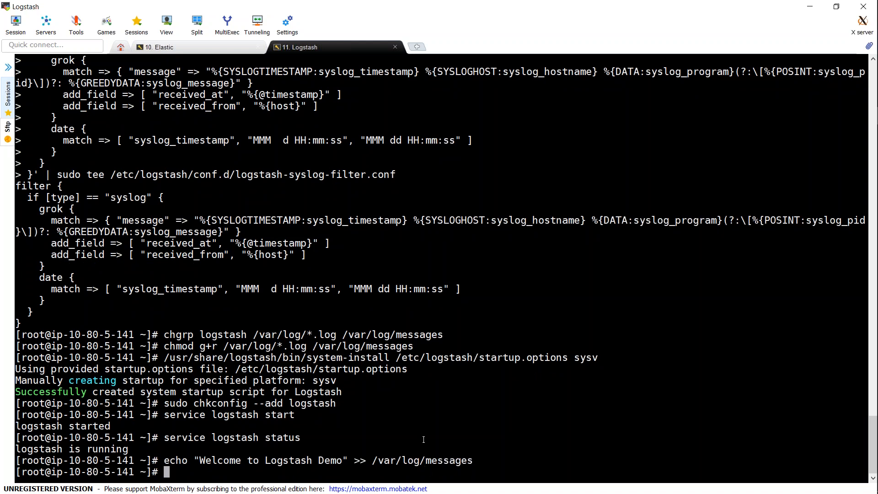
mouse_move(510, 326)
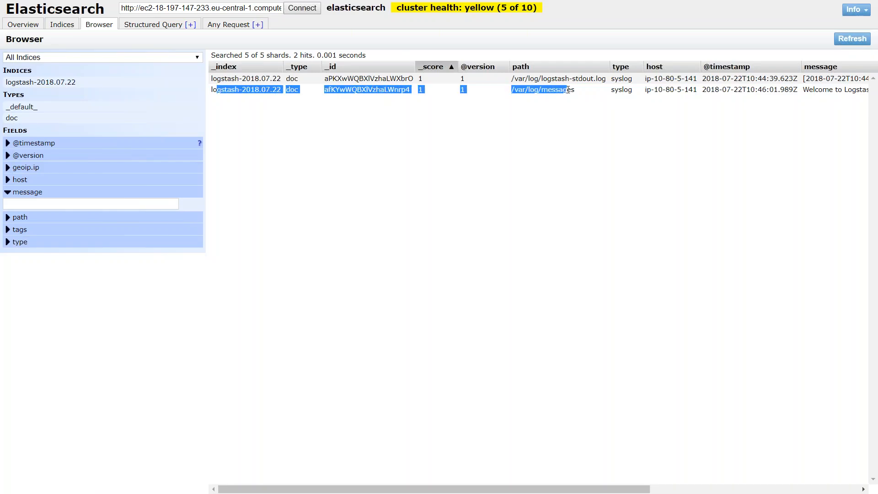
Step: Filter the /var/log/messages documents by 'welcome' to find the 'Welcome to Logstash Demo' entry
left_click(366, 90)
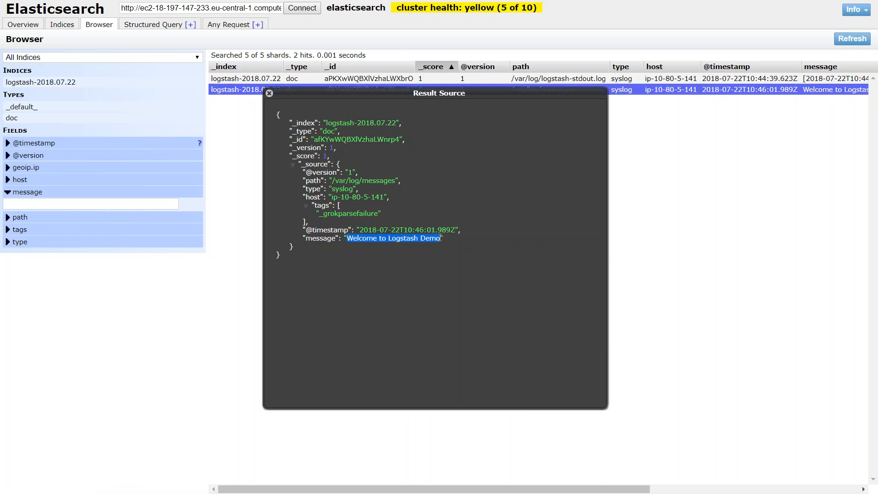
left_click(89, 203)
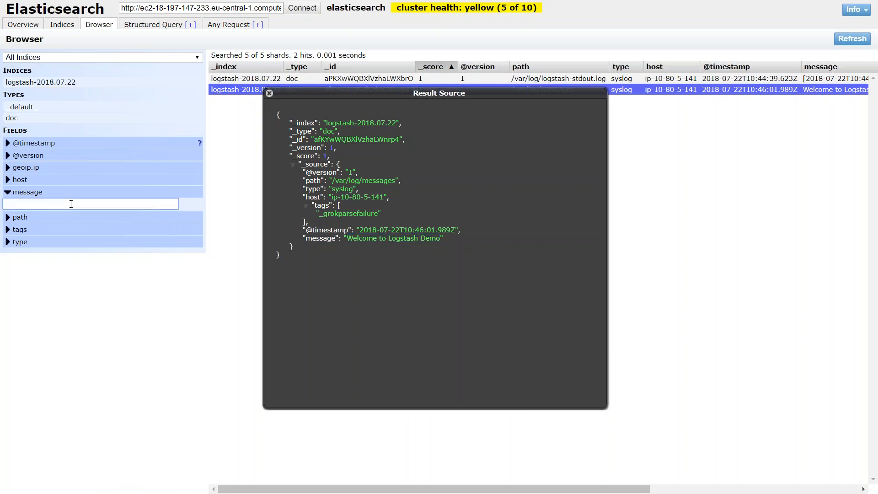
type("Welcome")
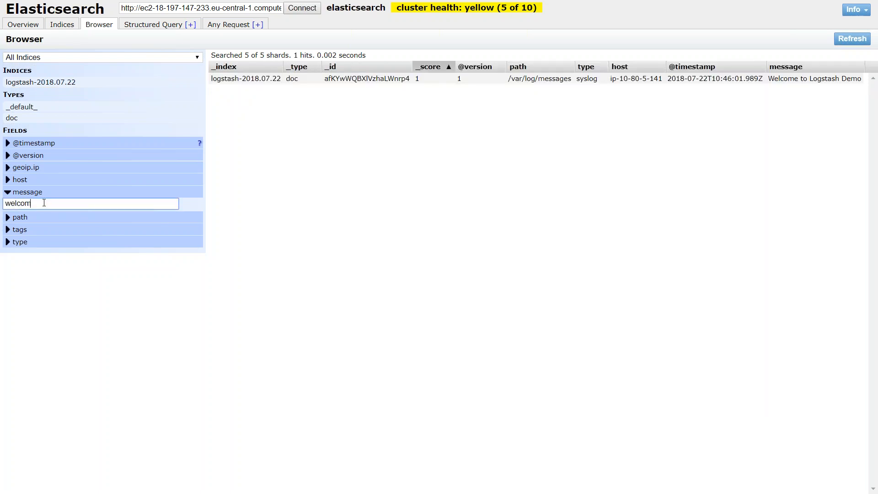
type("e")
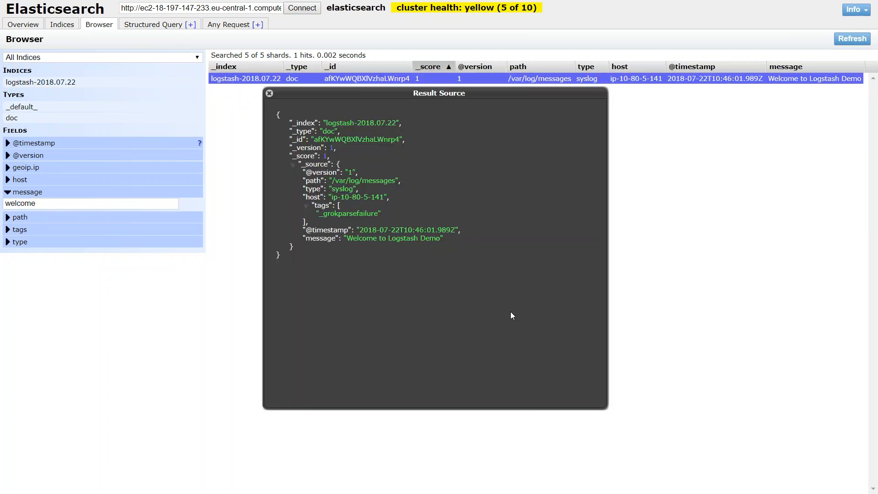
mouse_move(506, 318)
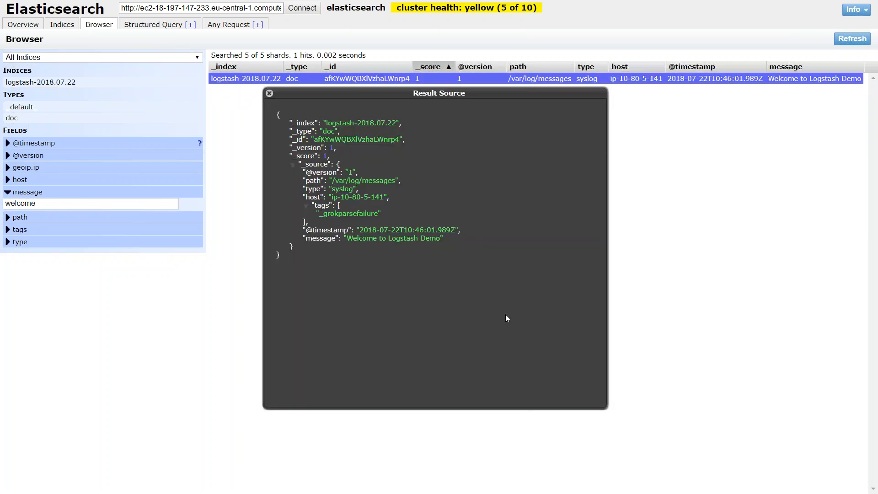